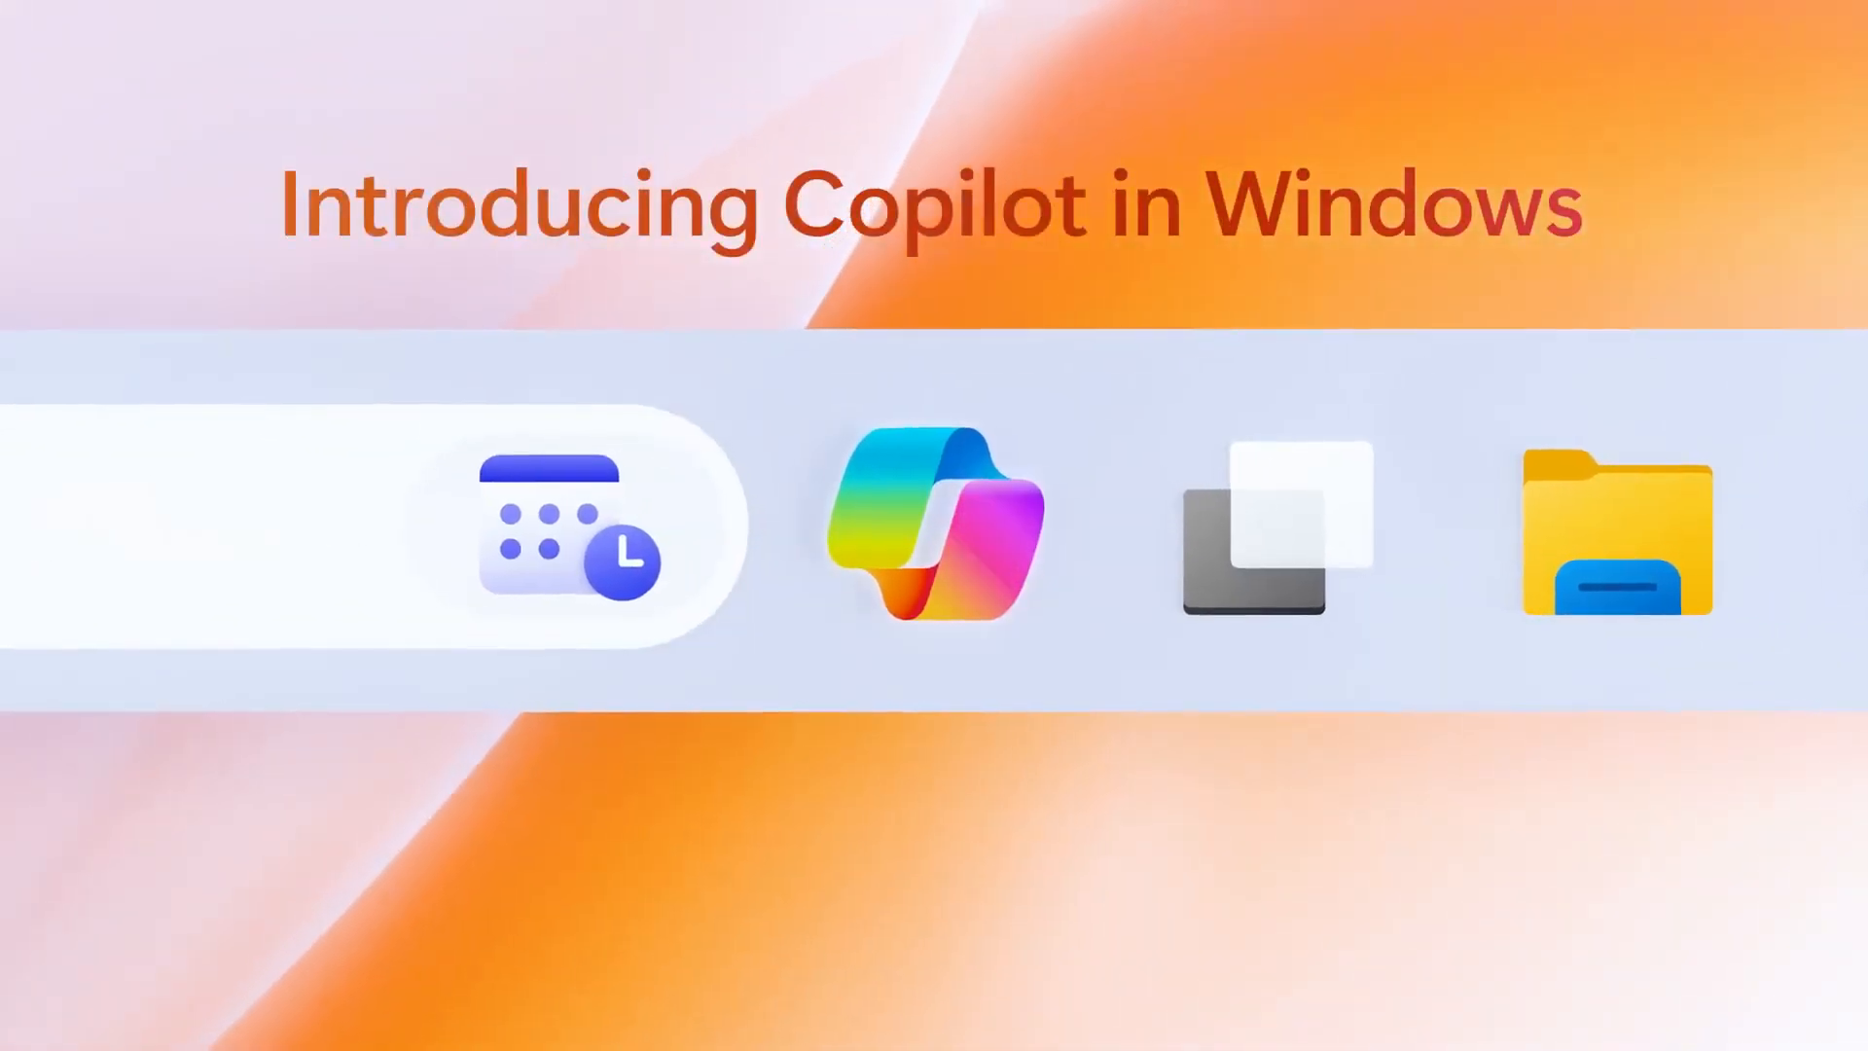
- Start a Copilot request asking it to play something helpful
{"action": "left_click", "coordinate": [935, 529]}
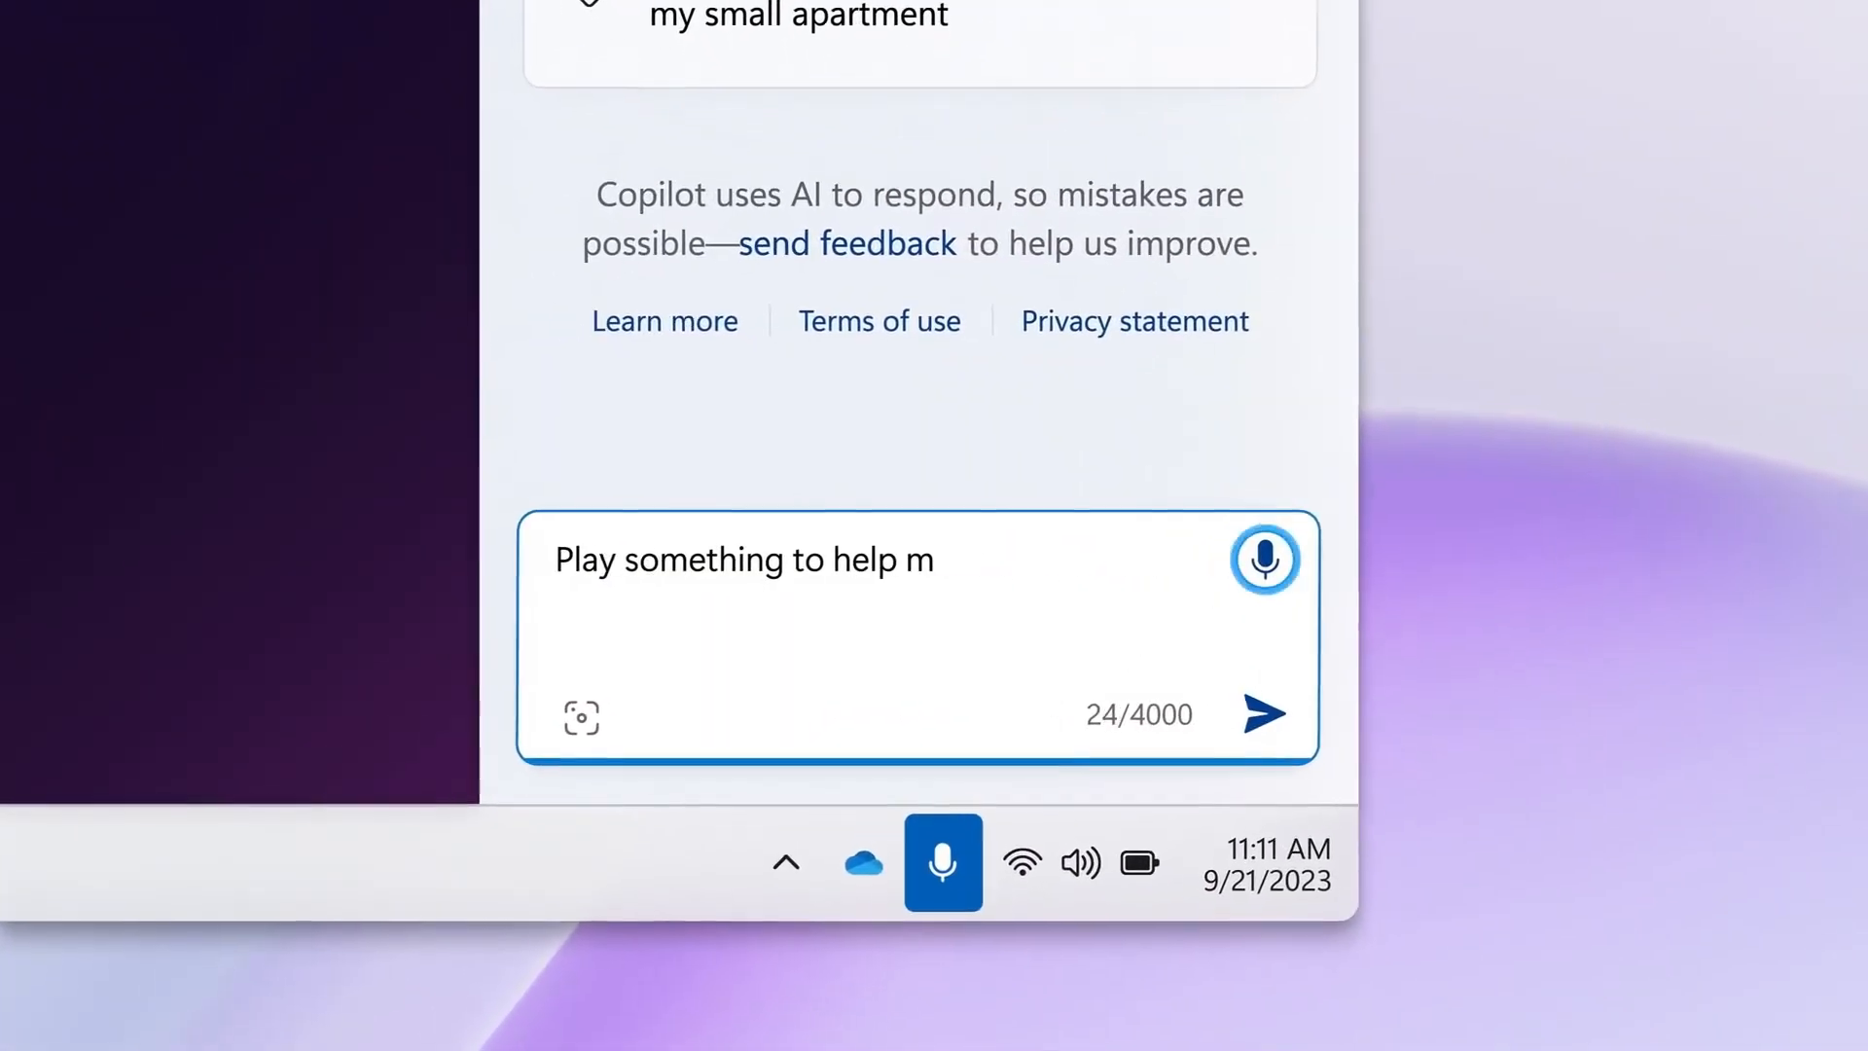
{"action": "left_click", "coordinate": [1264, 714]}
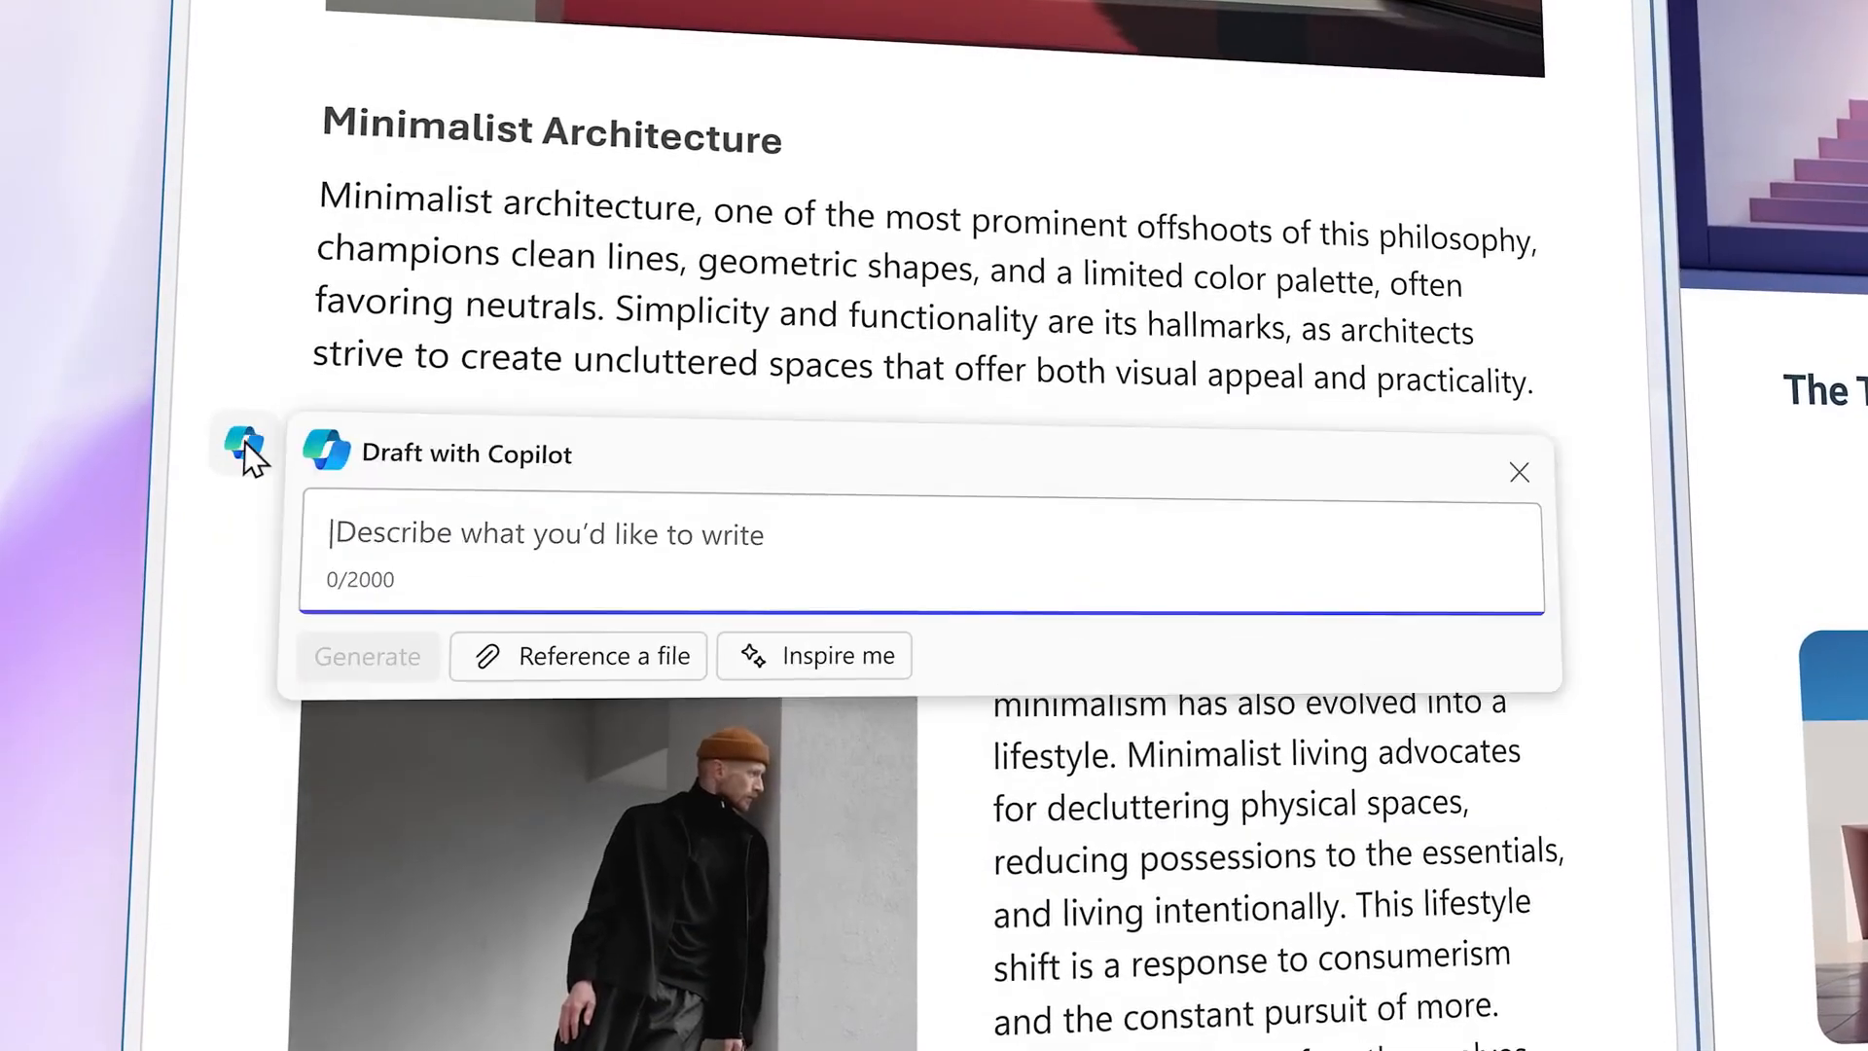
- Bring up Draft with Copilot below the Minimalist Architecture paragraph via the margin icon
{"action": "left_click", "coordinate": [368, 655]}
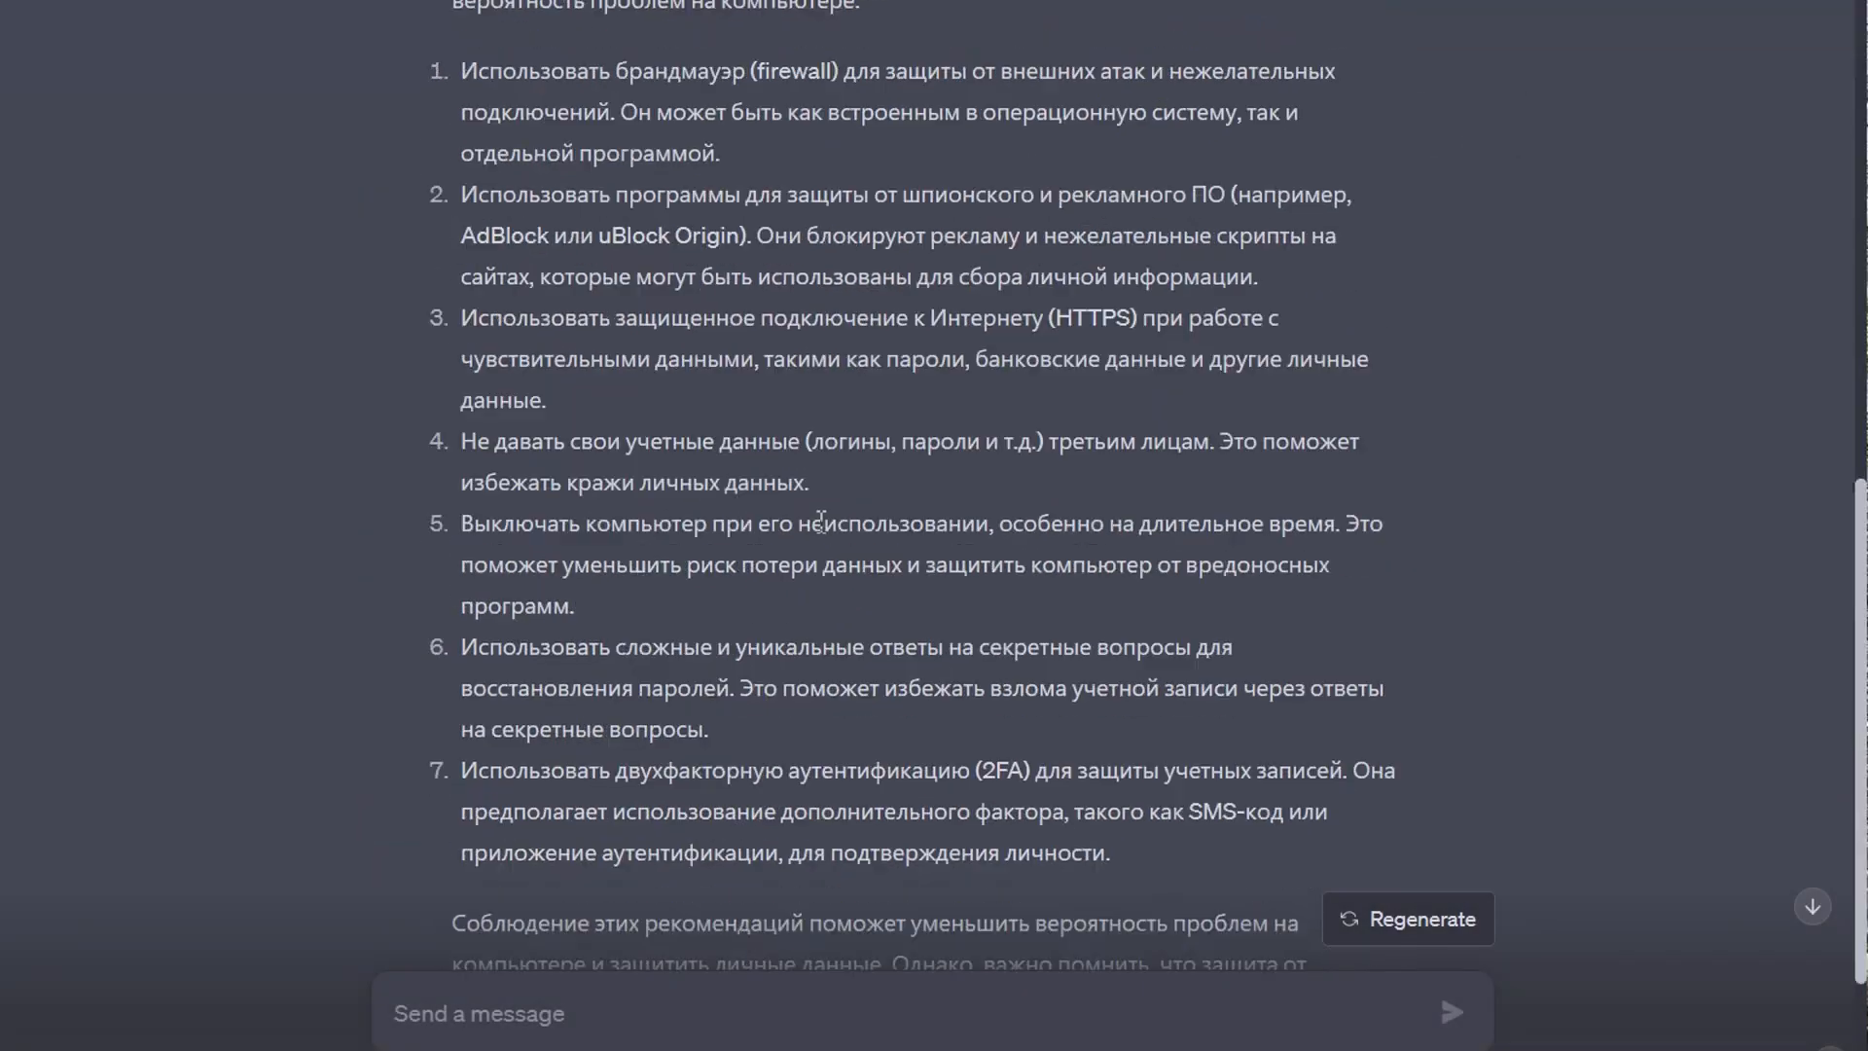
- Begin a new Russian question "почему не работа" in the ChatGPT message field
{"action": "scroll", "scroll_direction": "down", "scroll_amount": 3}
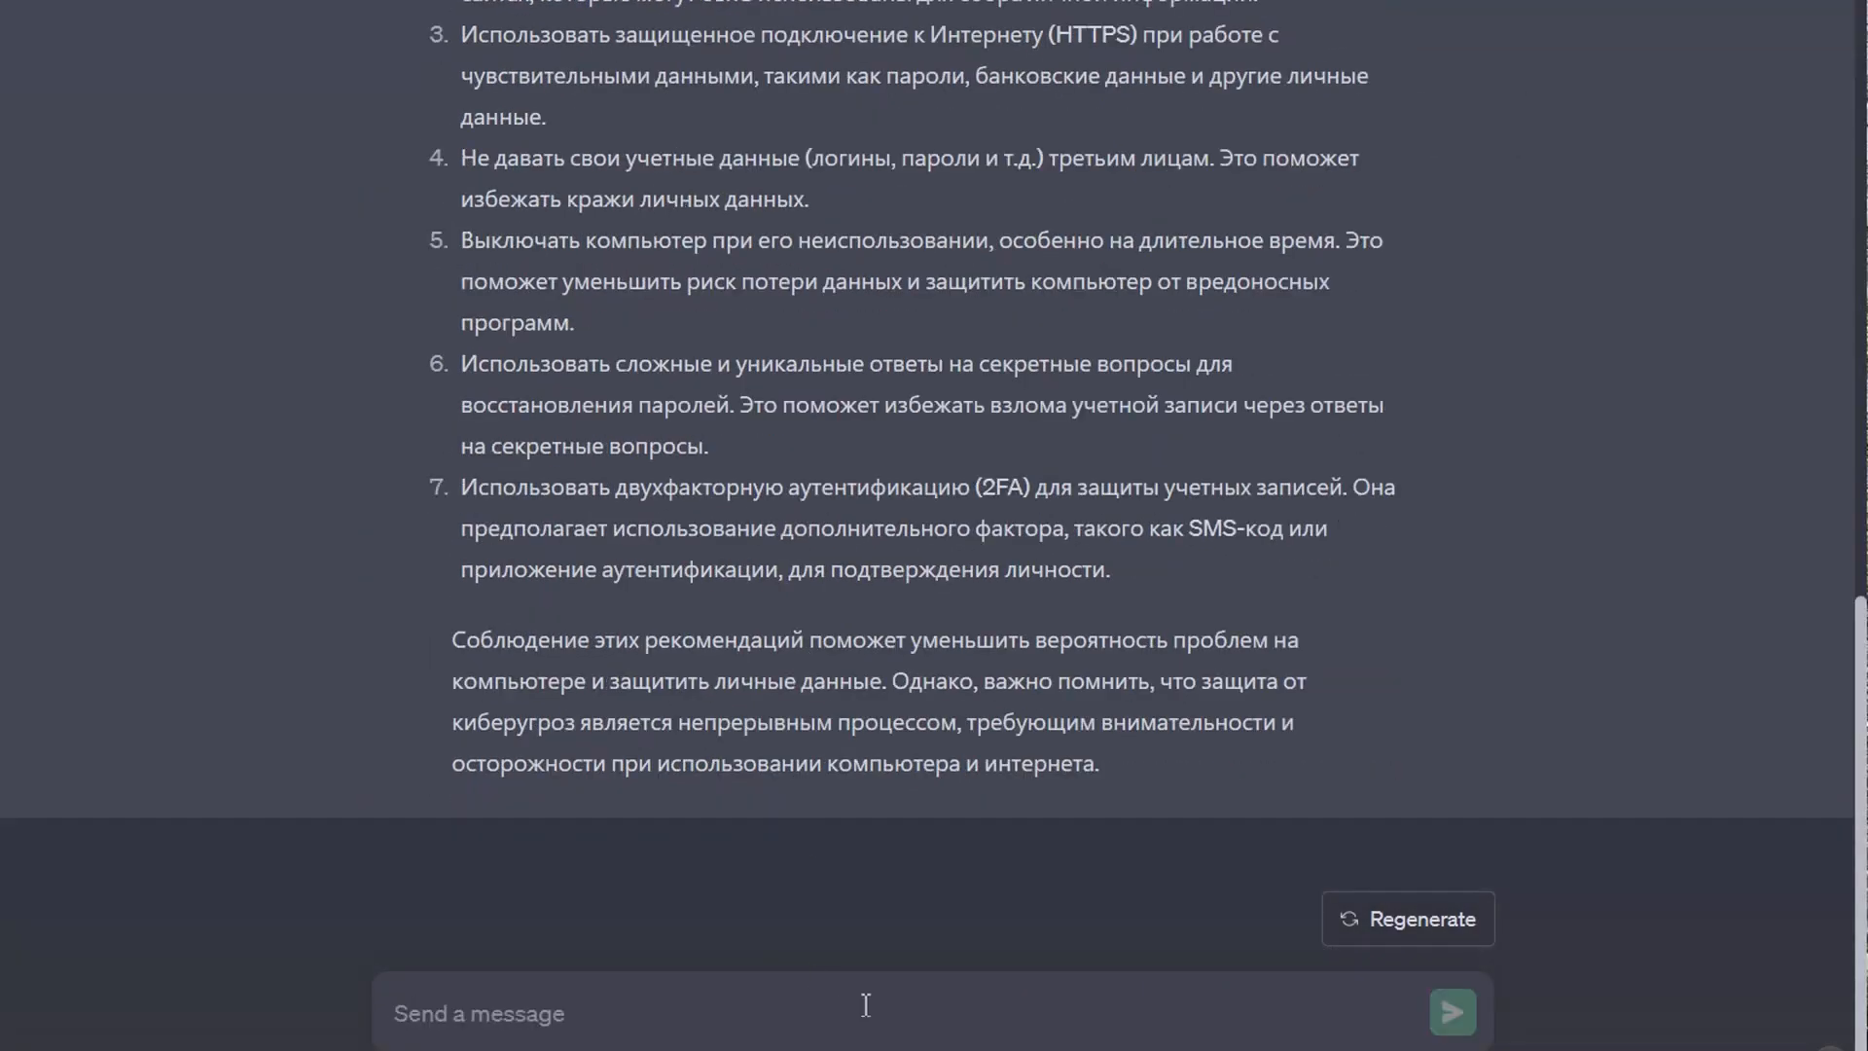
{"action": "type", "text": "почему не работа"}
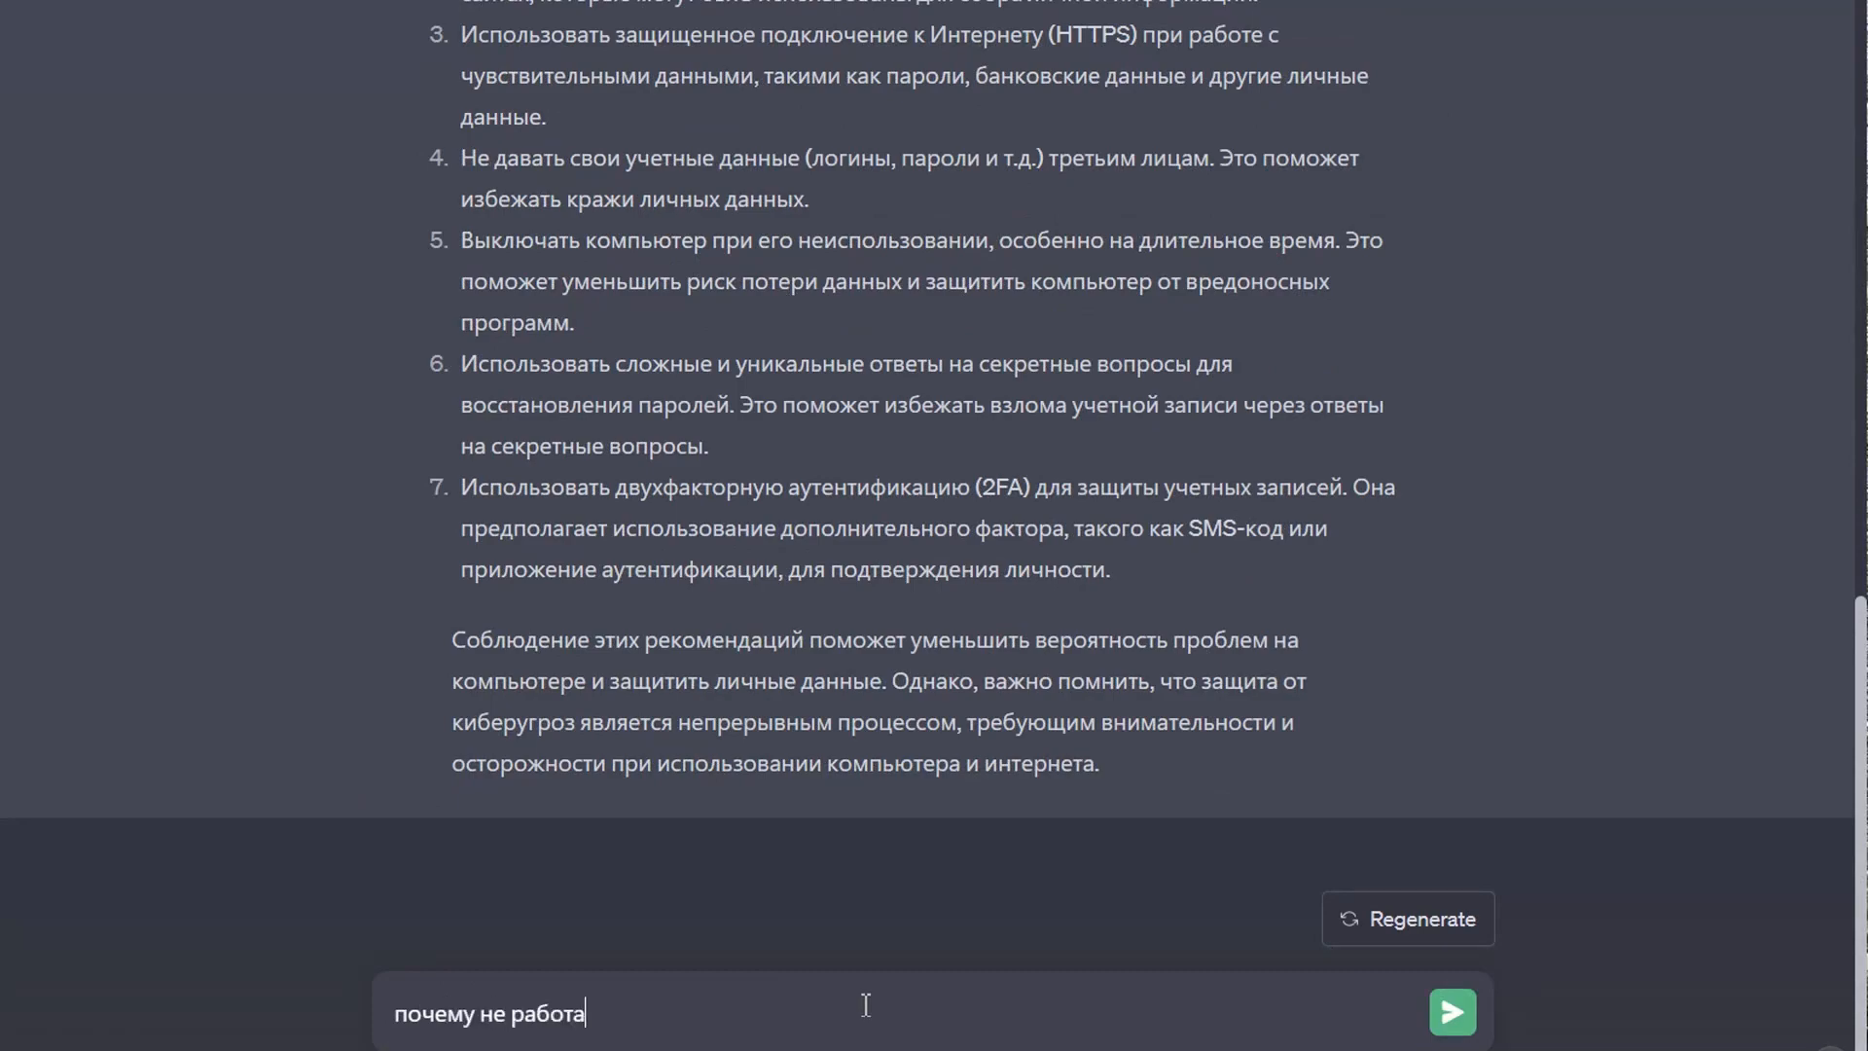